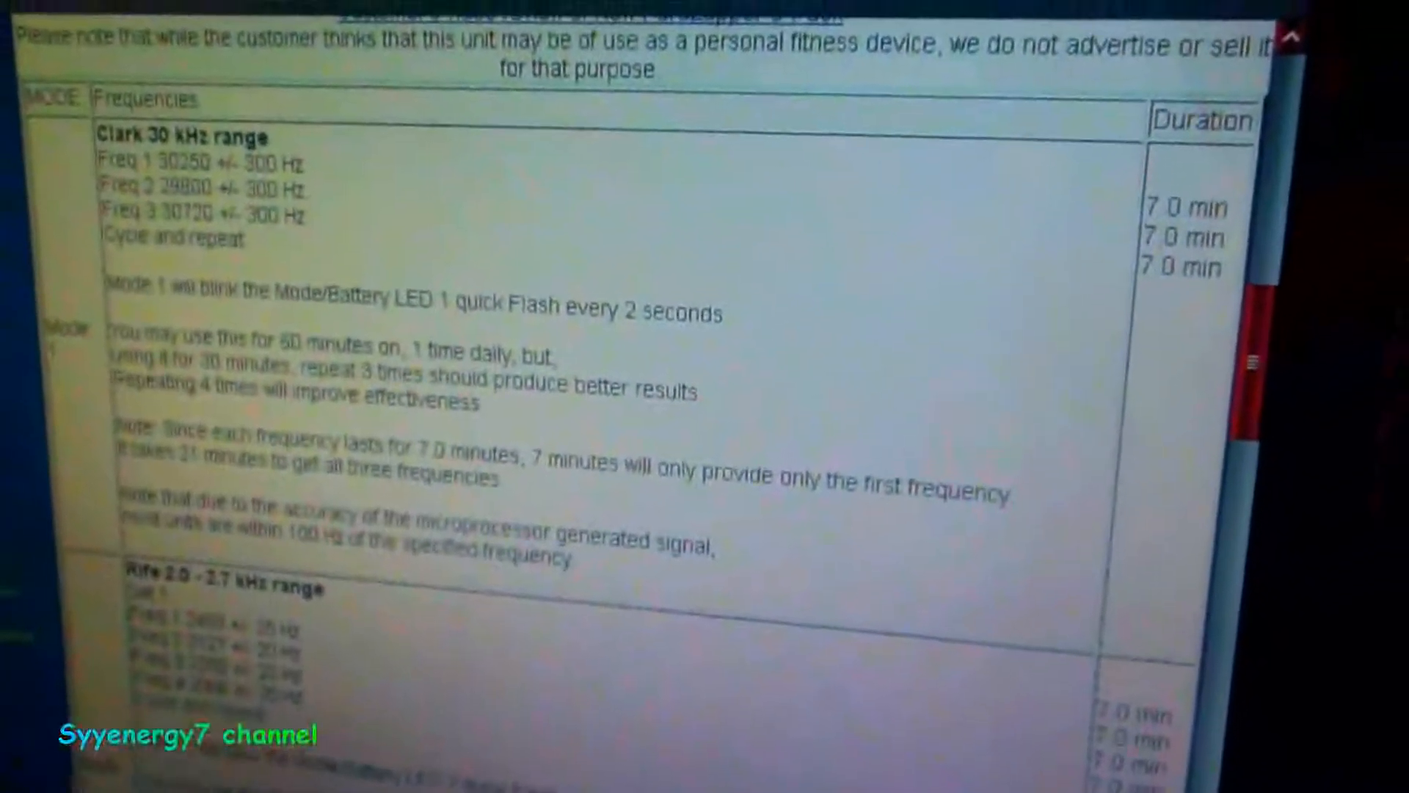
scroll(down, 3)
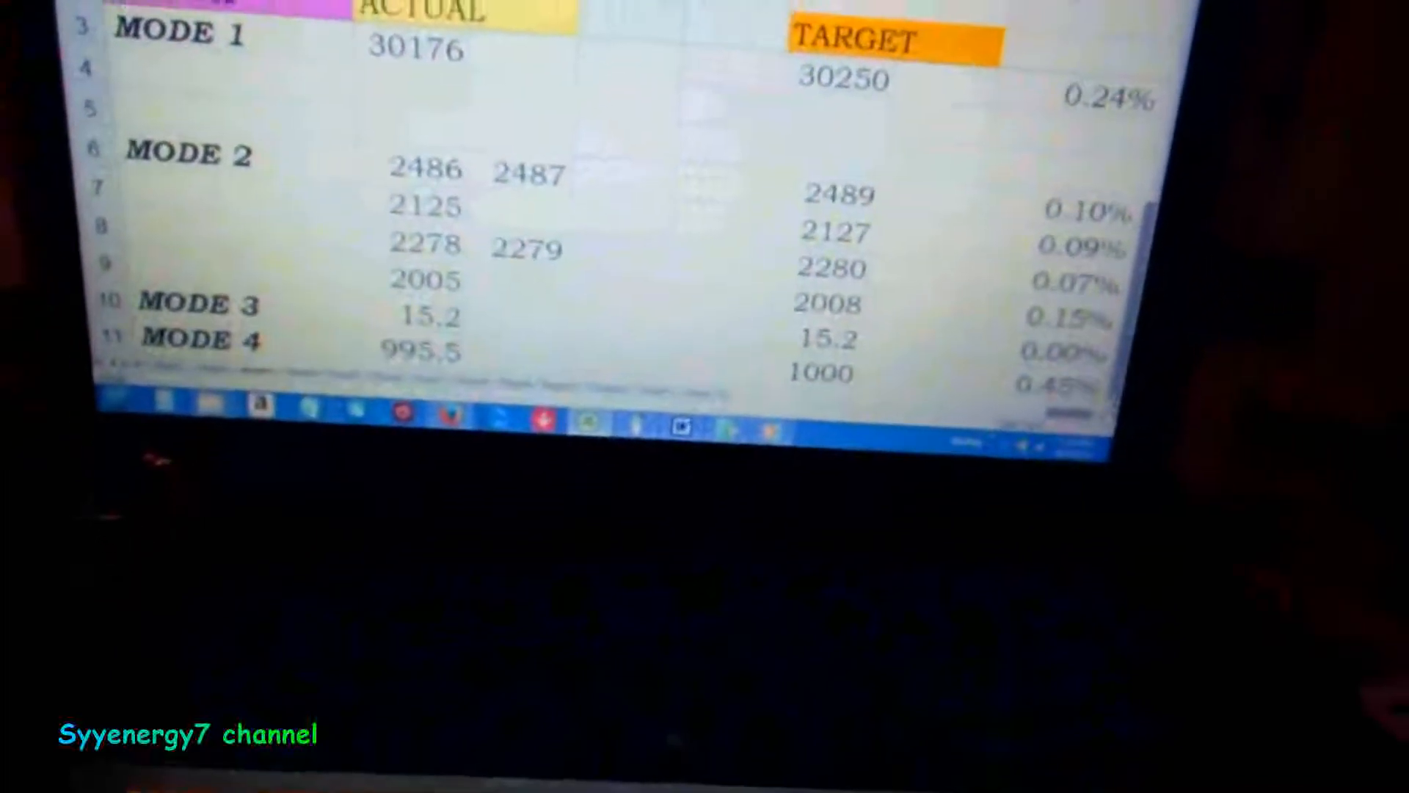
scroll(down, 3)
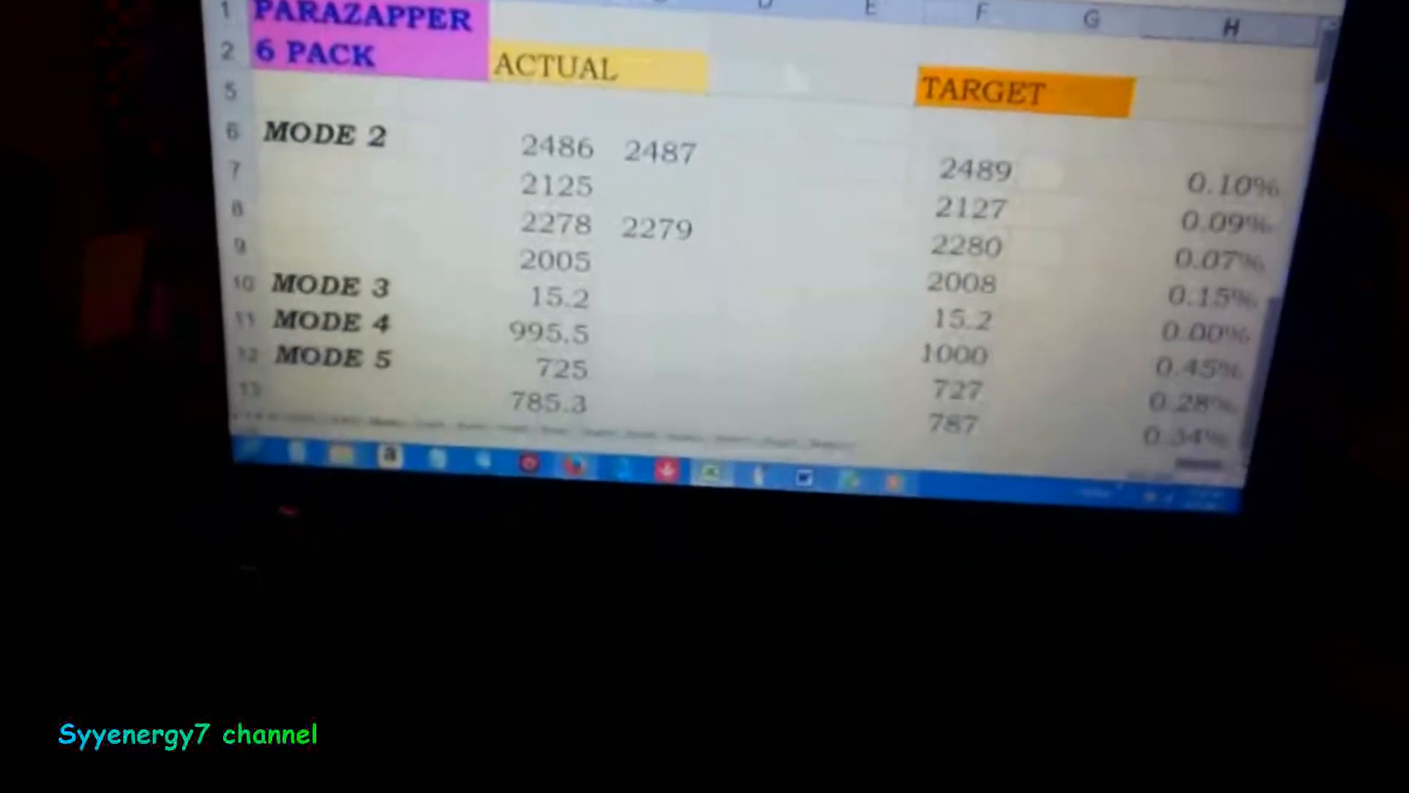
scroll(down, 3)
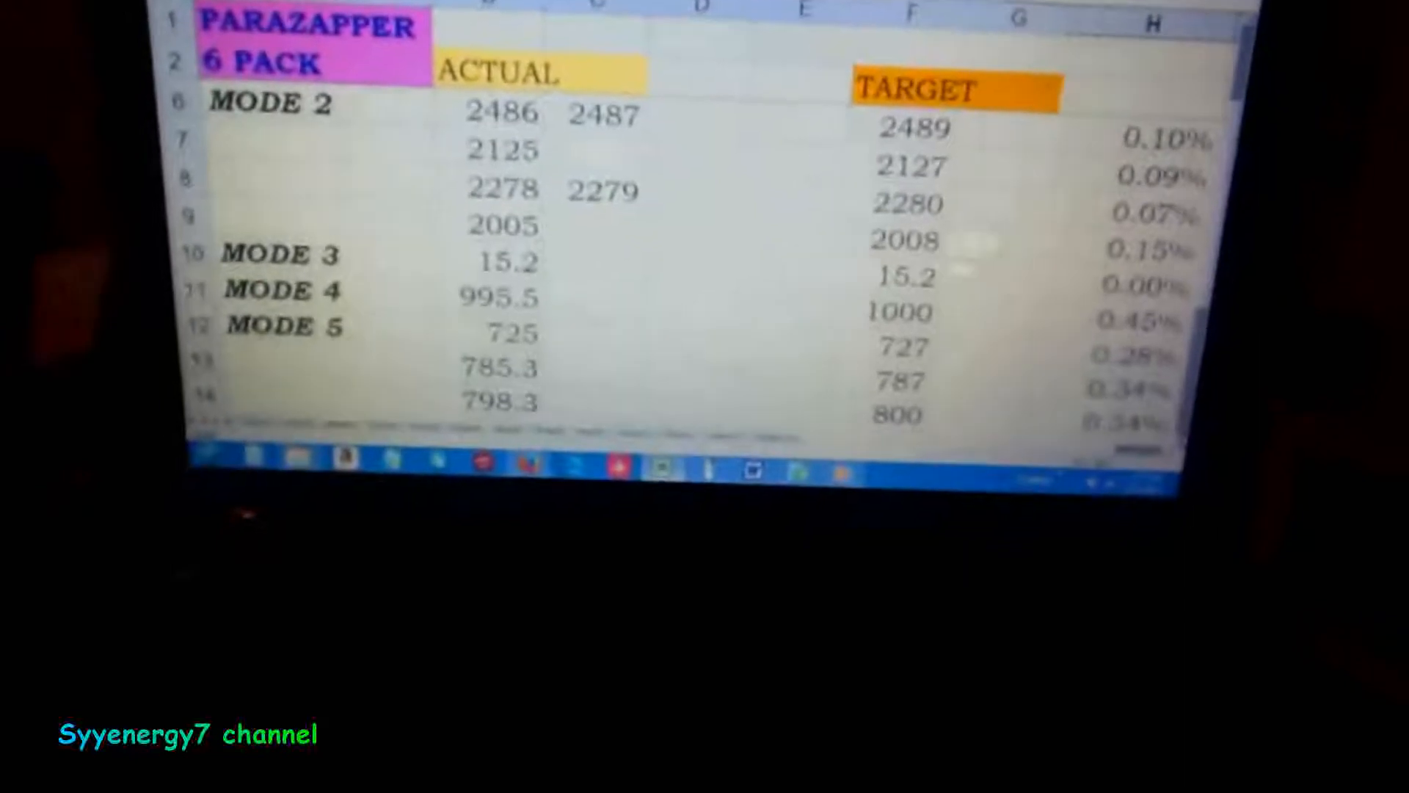
scroll(down, 3)
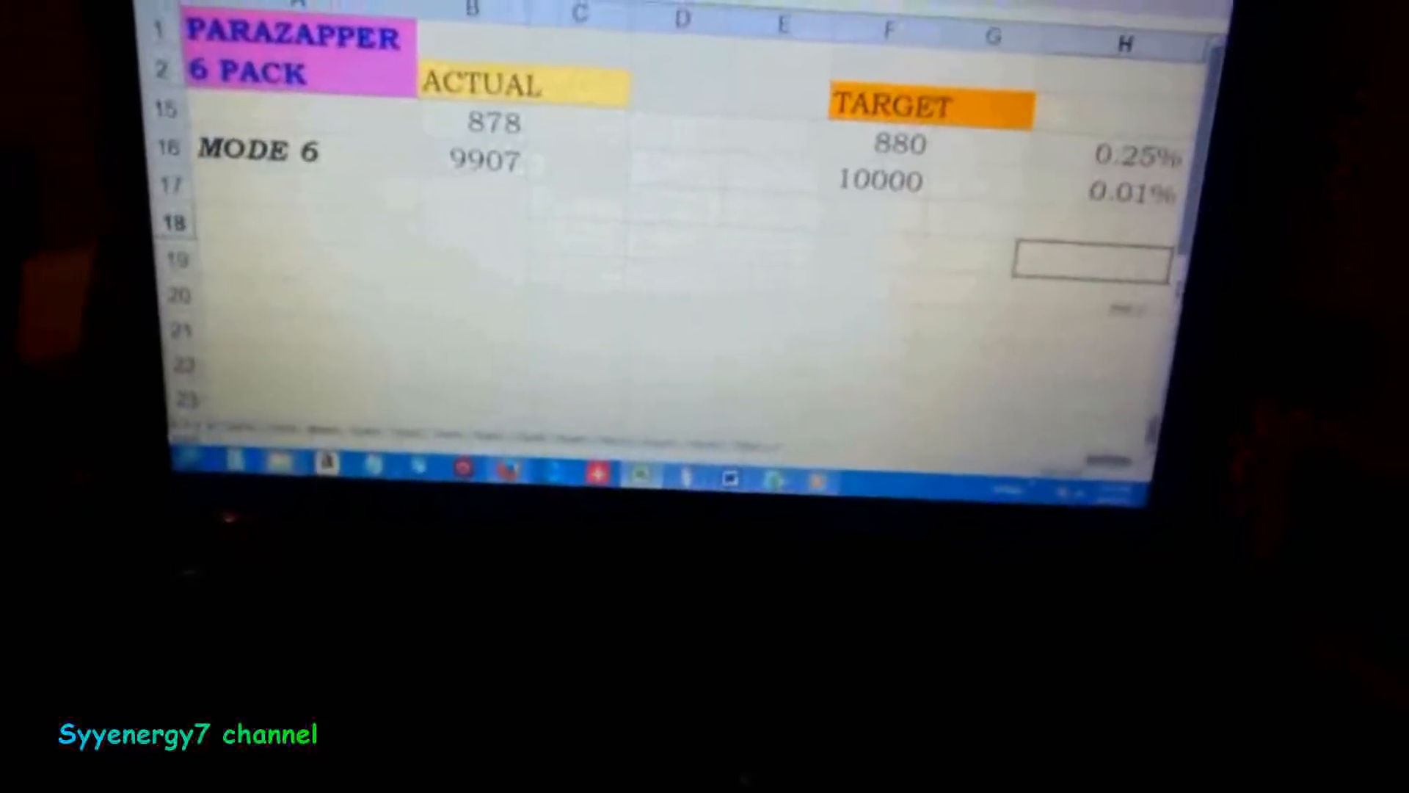
scroll(up, 3)
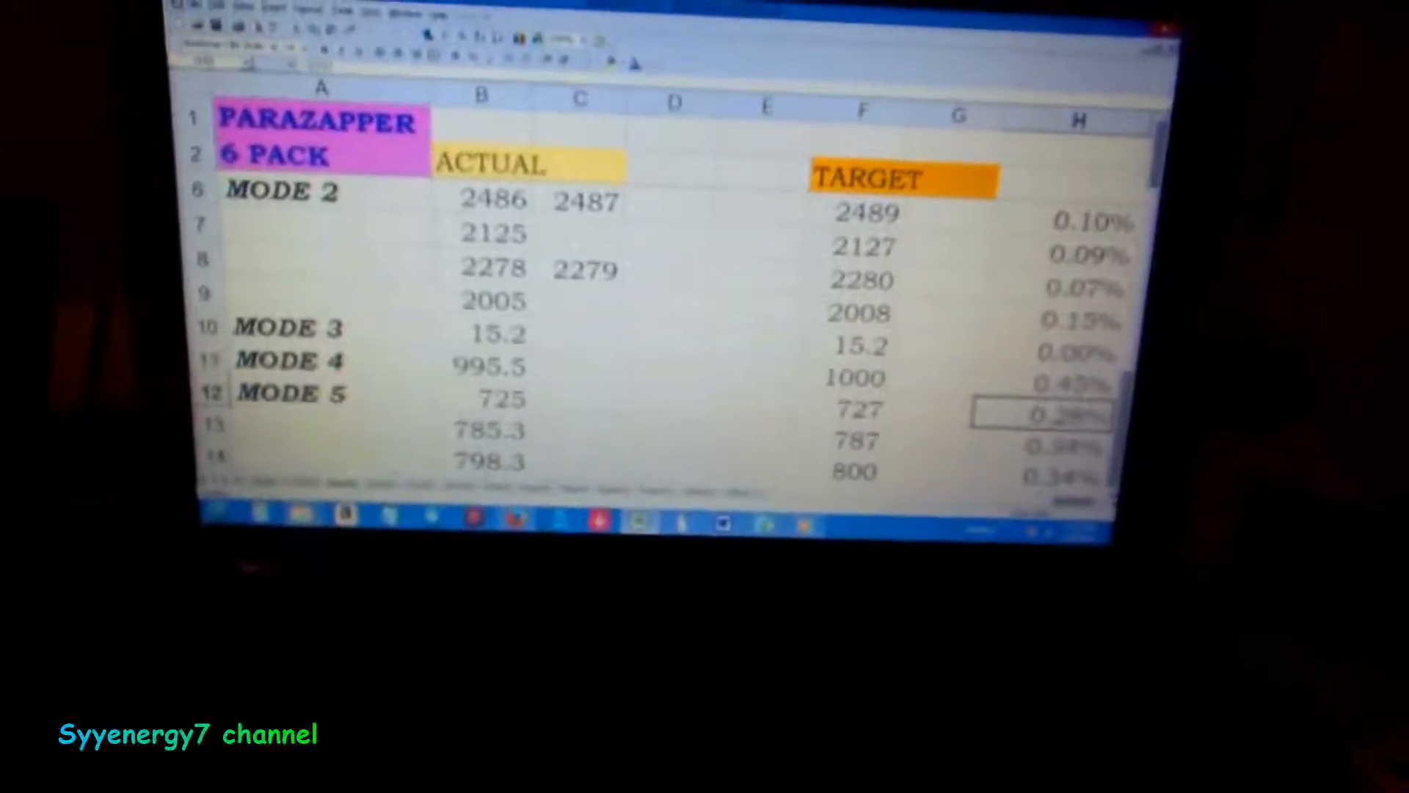
scroll(down, 3)
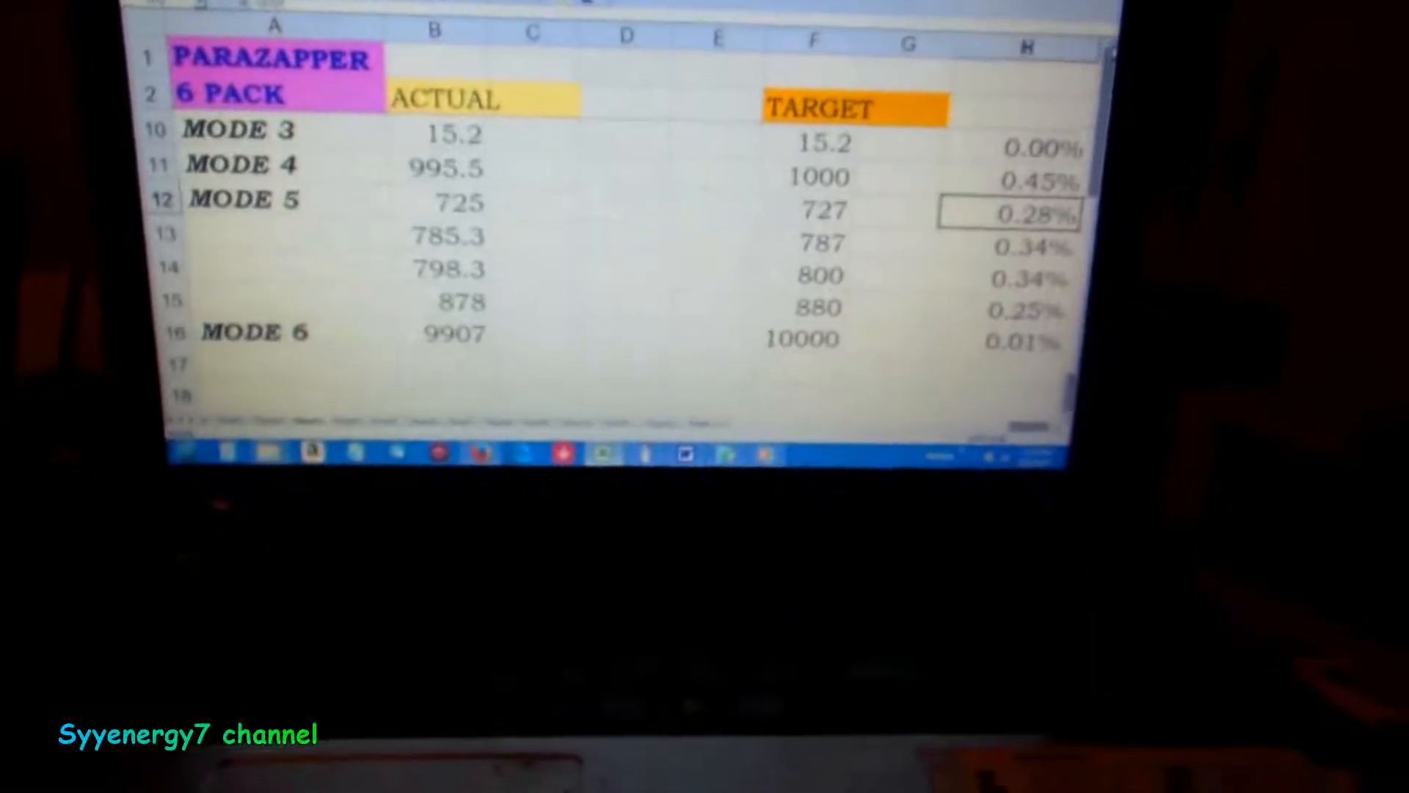
scroll(up, 3)
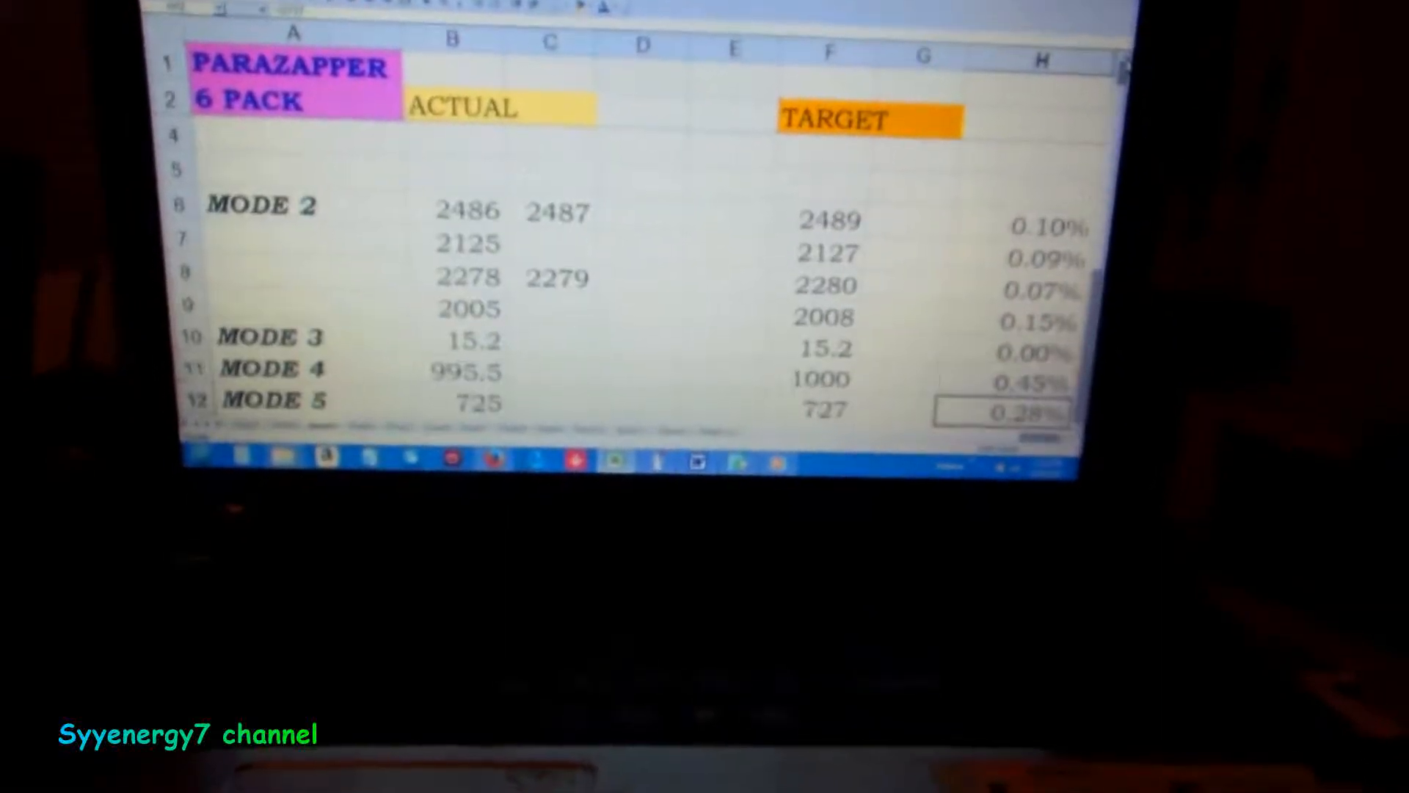